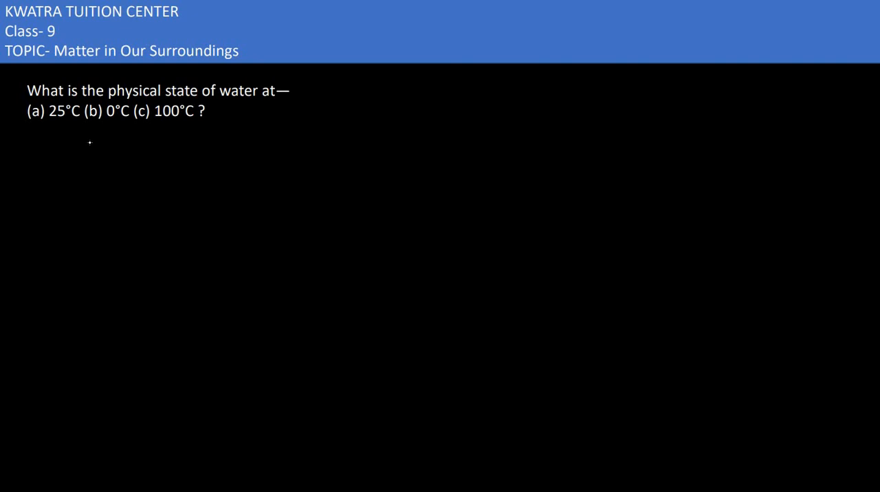
- Handwrite "25°C – liq" beneath the water-state question and start "0°C →"
{"action": "left_click_drag", "start_coordinate": [55, 161], "coordinate": [53, 180]}
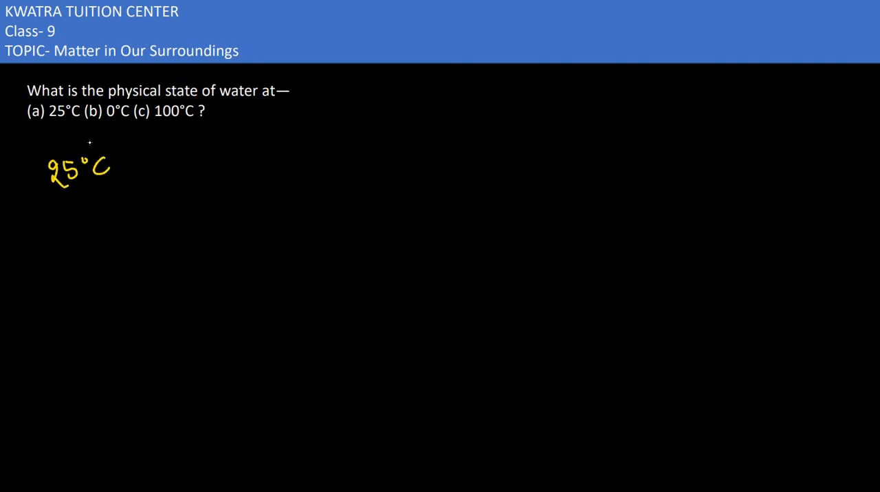
{"action": "left_click_drag", "start_coordinate": [138, 168], "coordinate": [241, 186]}
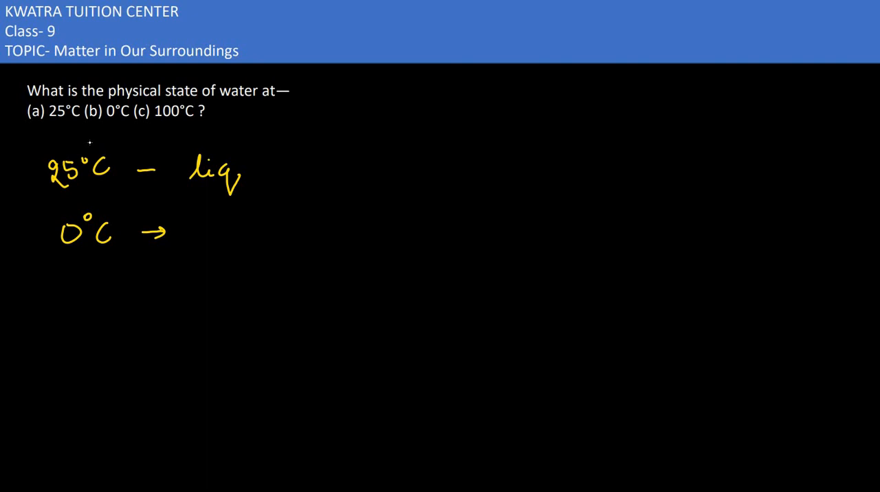
- Write "solid" after the 0°C arrow and "100°C" on a third line
{"action": "left_click_drag", "start_coordinate": [192, 245], "coordinate": [198, 227]}
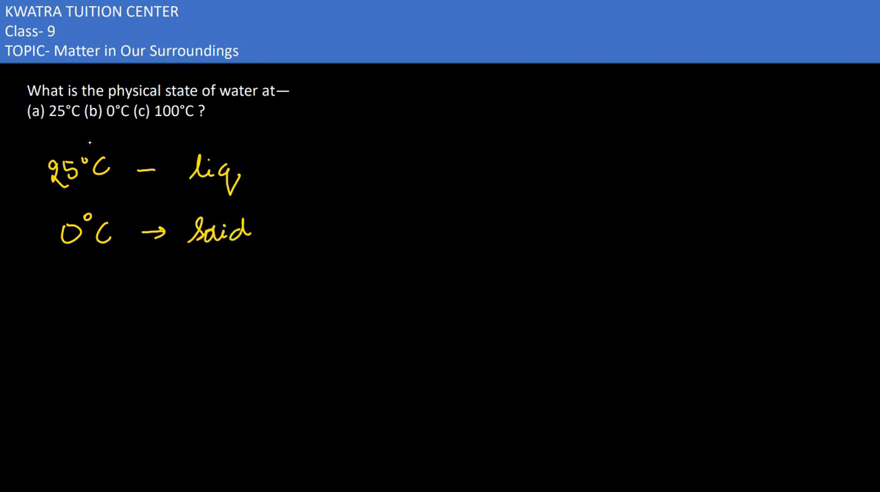
{"action": "type", "text": "100°C"}
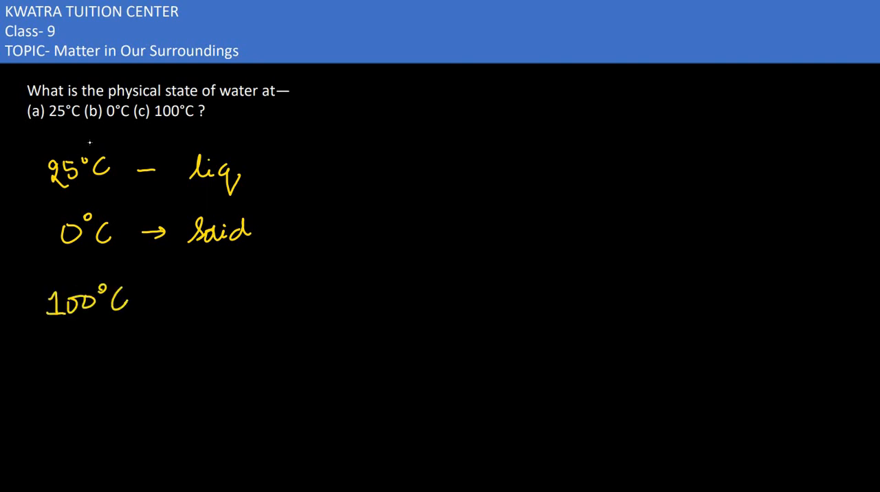
- Write "vaporized (vapour)" after an arrow on the 100°C line
{"action": "left_click_drag", "start_coordinate": [137, 302], "coordinate": [200, 296]}
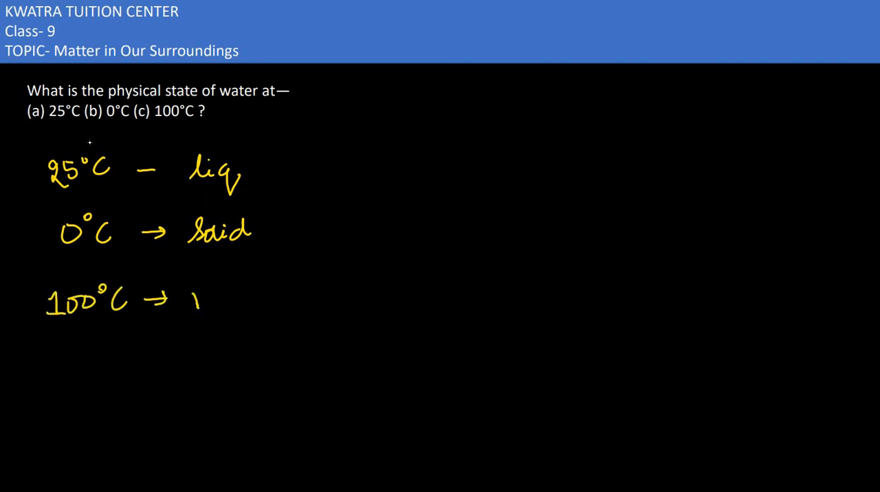
{"action": "type", "text": "vapour"}
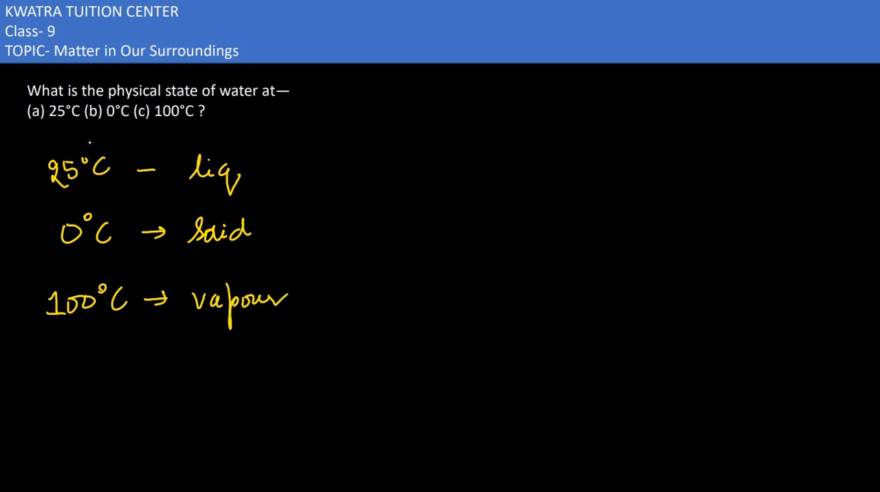
{"action": "type", "text": "ized (vapour"}
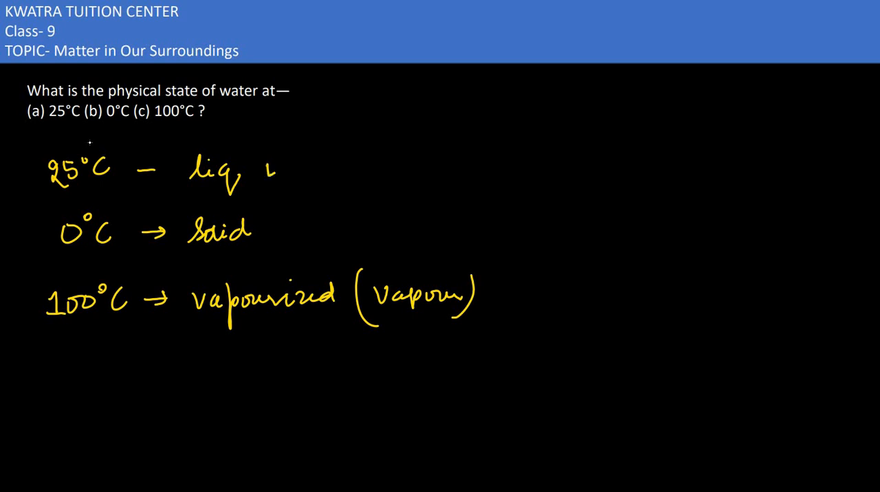
- Tick the three answers: liquid at 25°C, solid at 0°C, vapour at 100°C
{"action": "left_click_drag", "start_coordinate": [264, 178], "coordinate": [323, 144]}
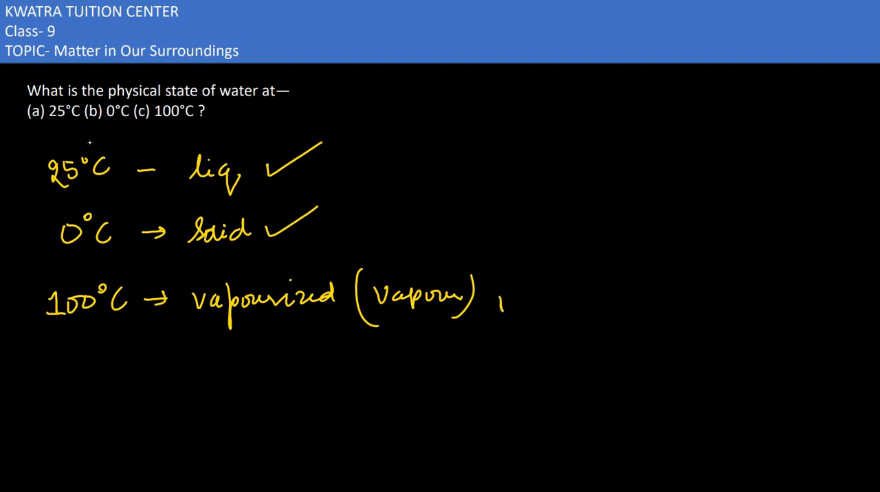
{"action": "left_click_drag", "start_coordinate": [498, 314], "coordinate": [561, 273]}
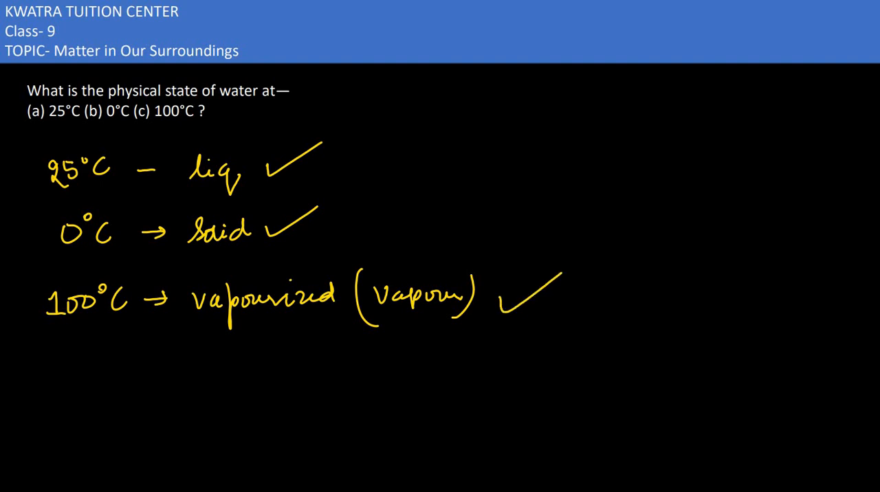